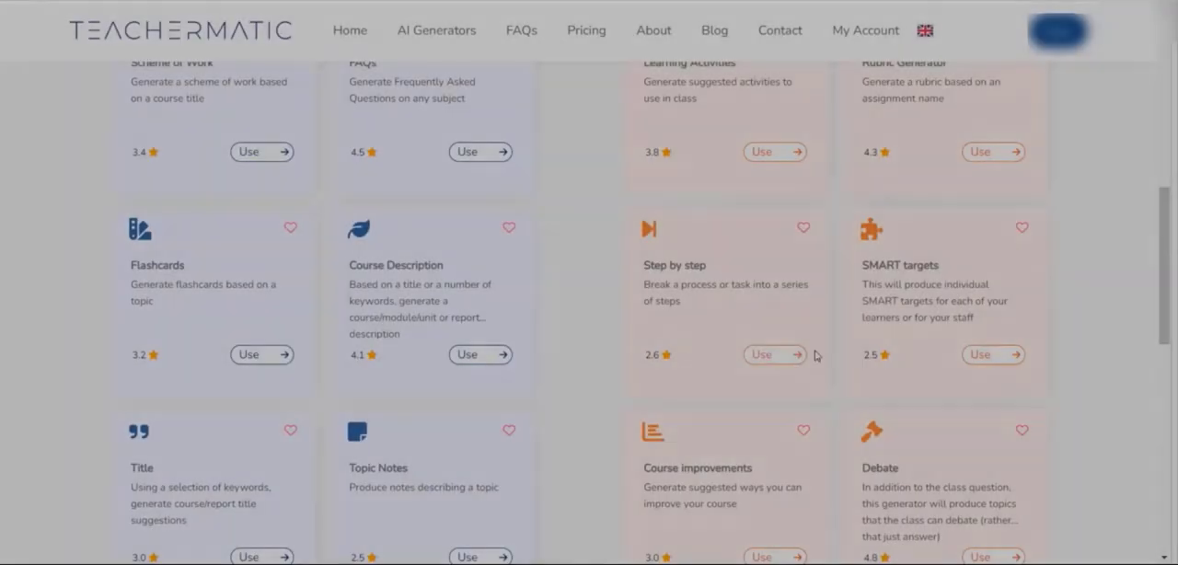
Launch the Step by step generator from its card via Use.
left_click(761, 354)
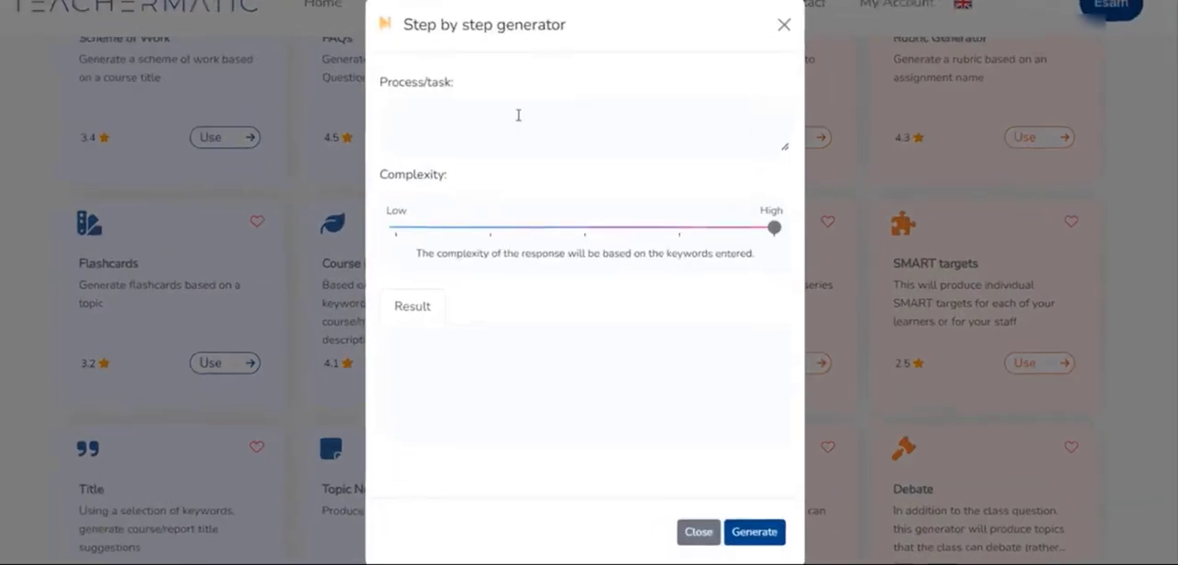
Generate medium-complexity steps for 'create a table of content in Microsoft Word' and review the seven results.
type("create a table of content in Microsoft Word")
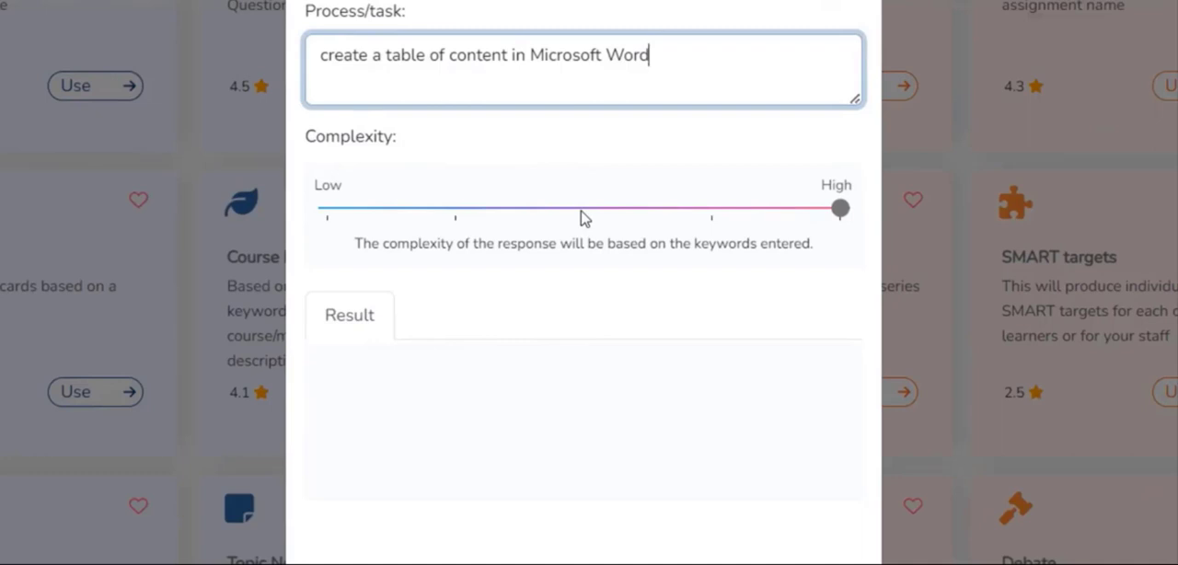
left_click(721, 507)
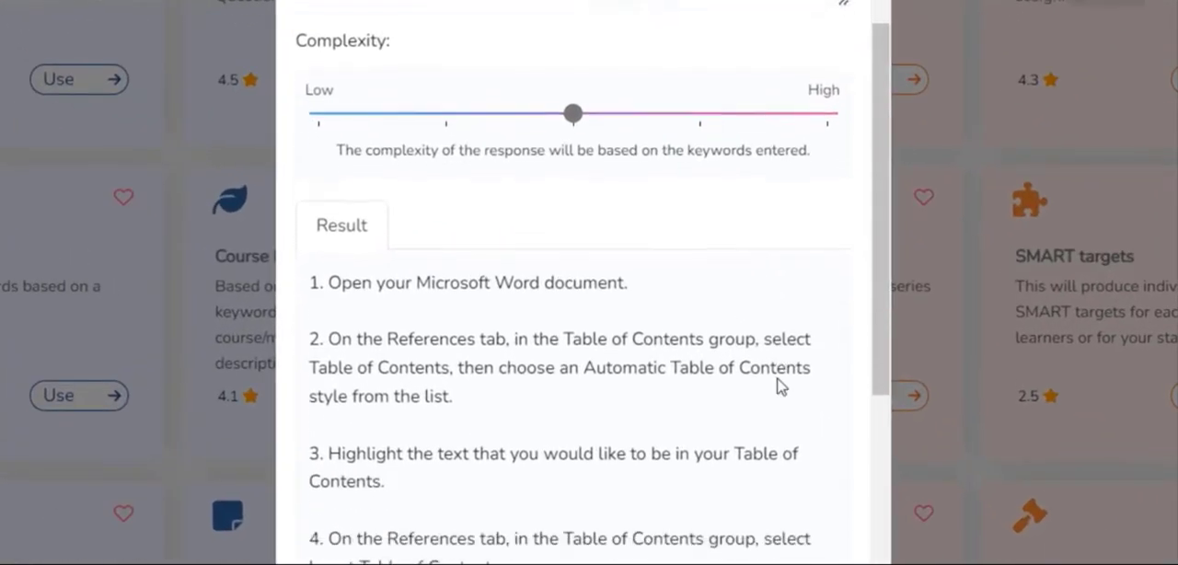
scroll("down", 3)
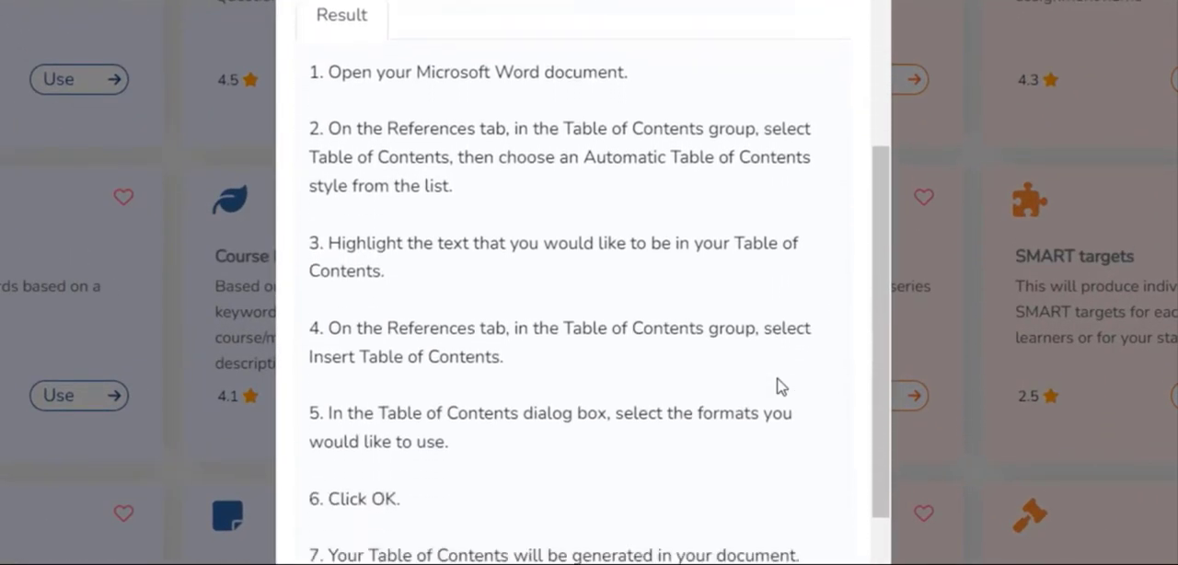
scroll("down", 3)
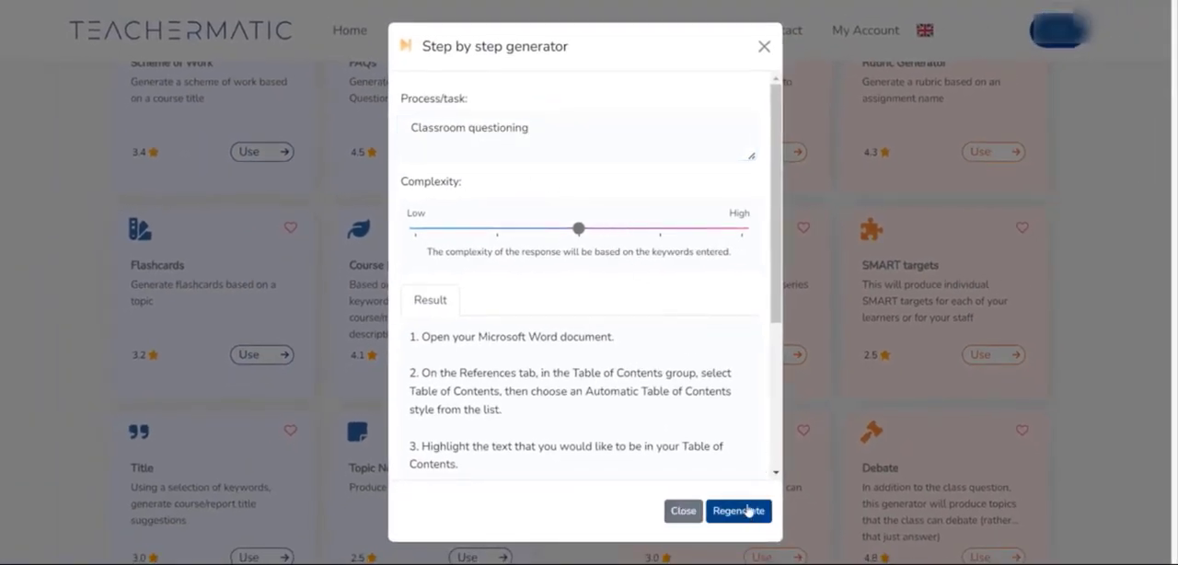
Regenerate the steps for the task 'Classroom questioning'.
left_click(738, 511)
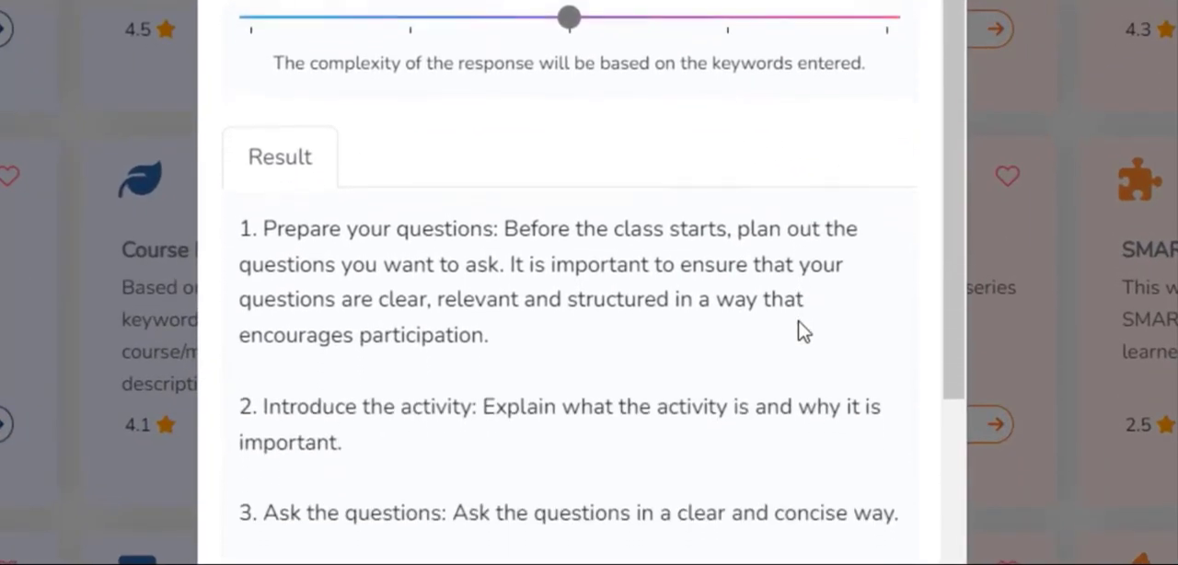
scroll("down", 3)
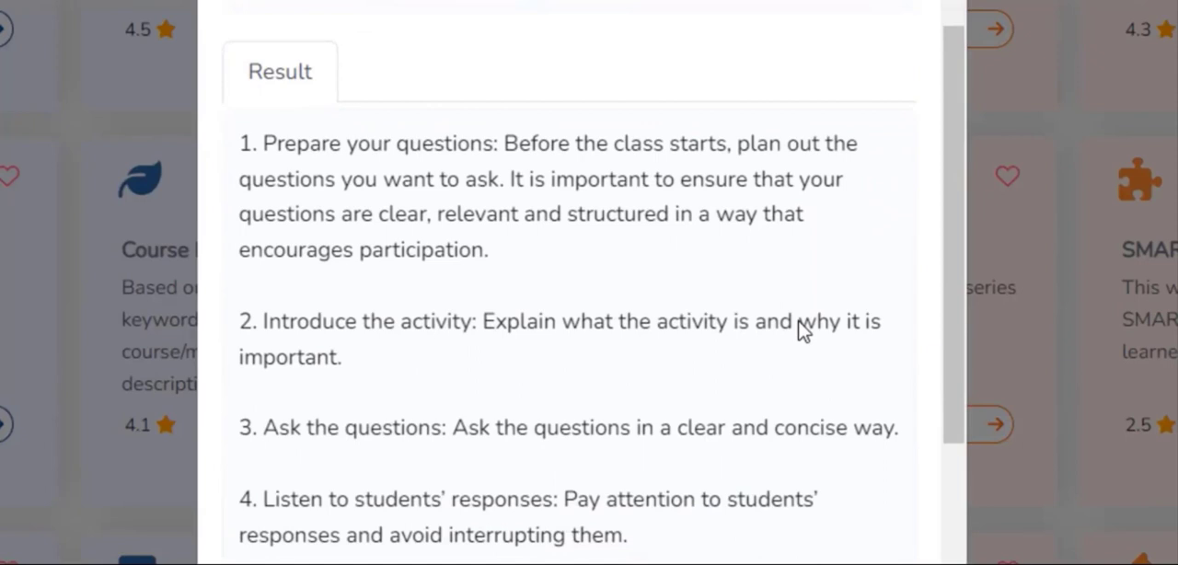
scroll("down", 3)
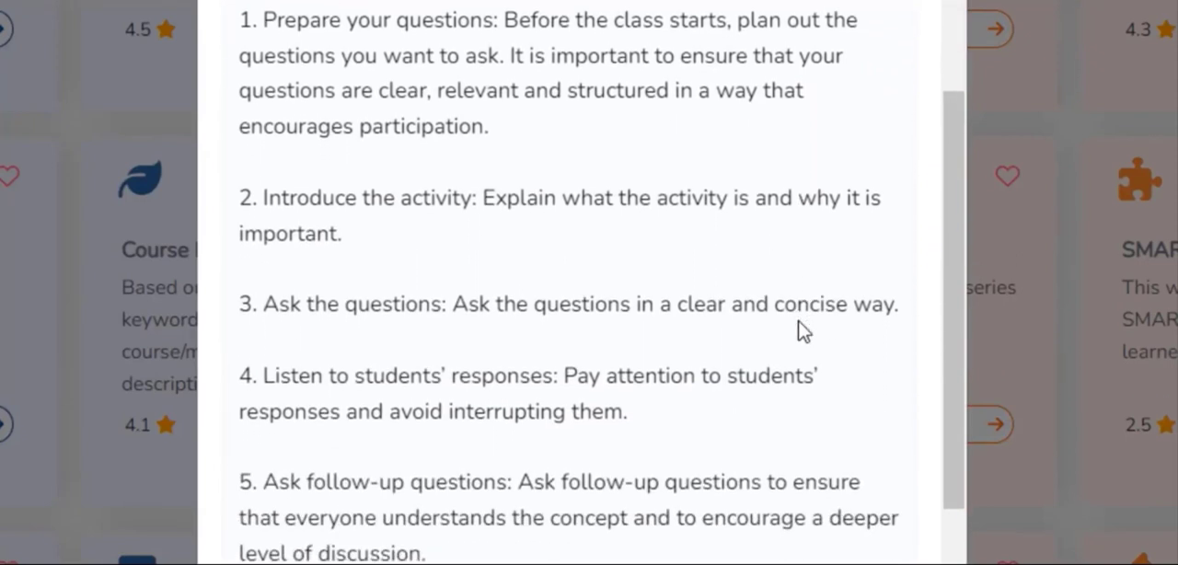
scroll("down", 3)
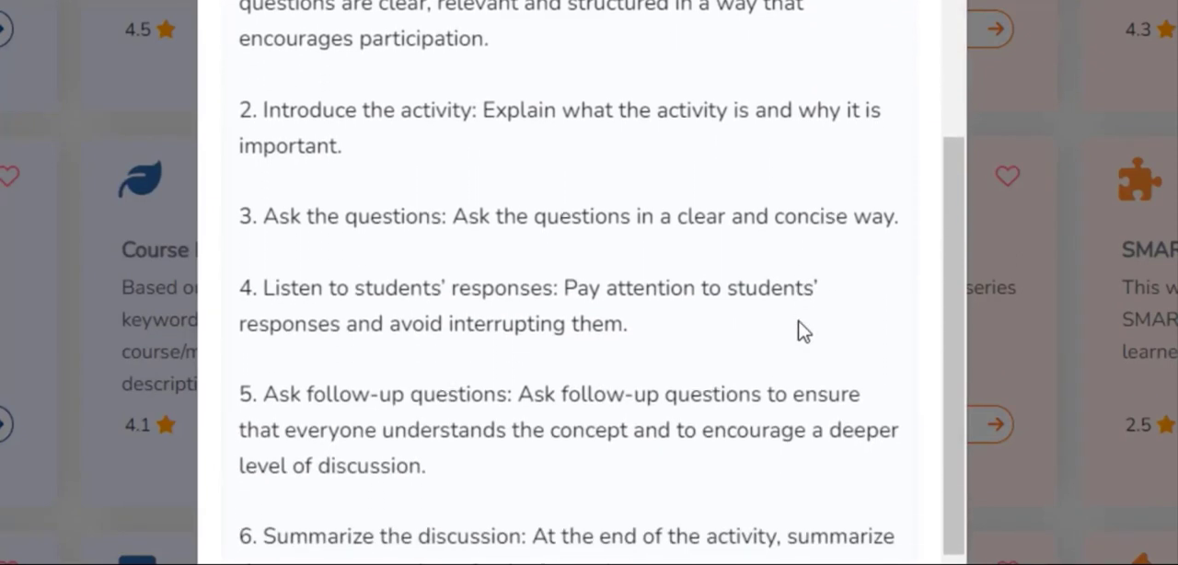
scroll("down", 3)
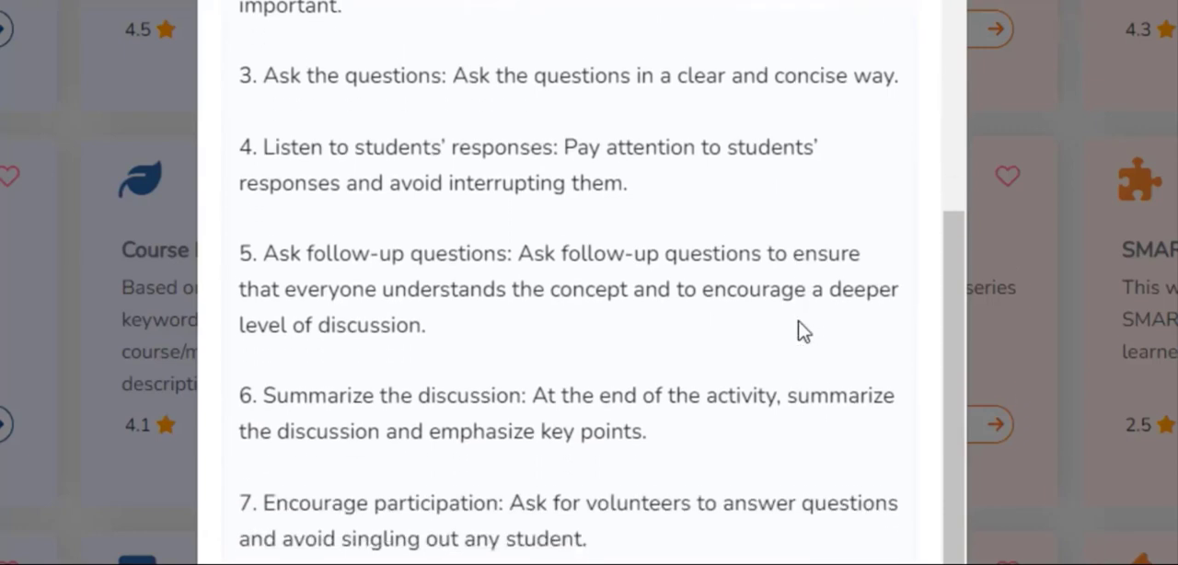